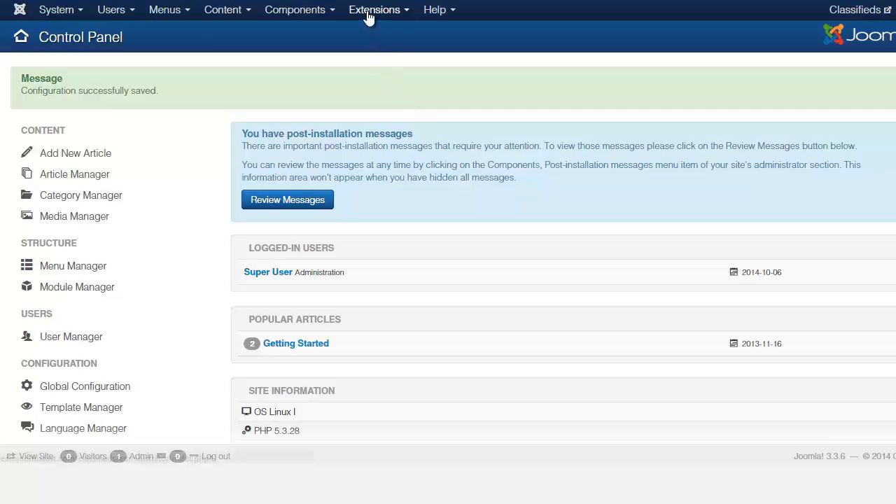
Step: Go to the Extension Manager install page from the Extensions menu
click(375, 10)
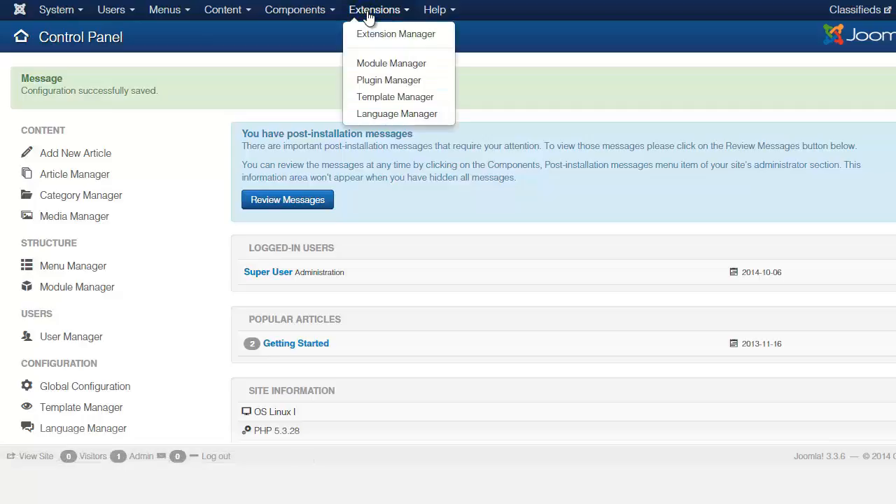
mouse_move(395, 33)
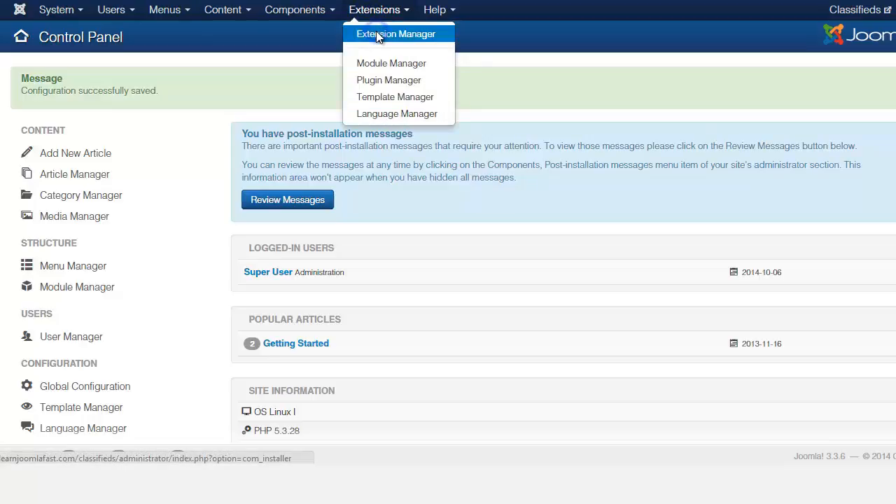
click(394, 33)
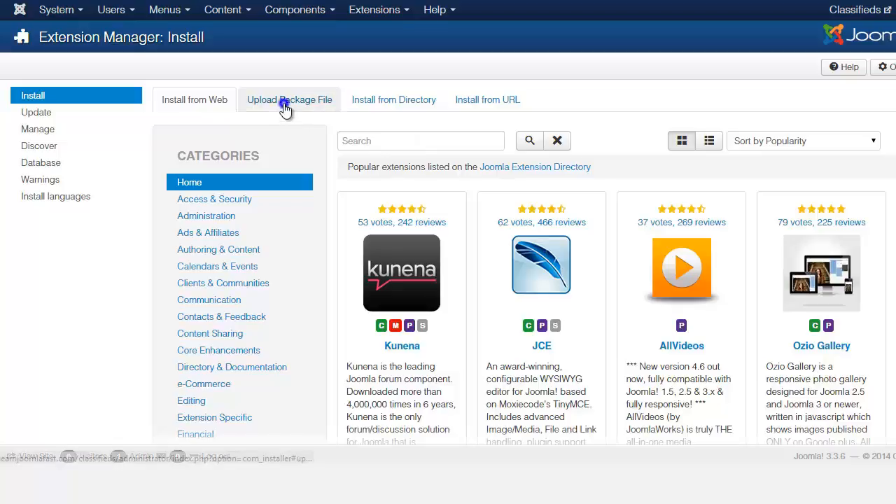
Step: Switch to Upload Package File and attempt Upload & Install before a file is chosen
click(289, 100)
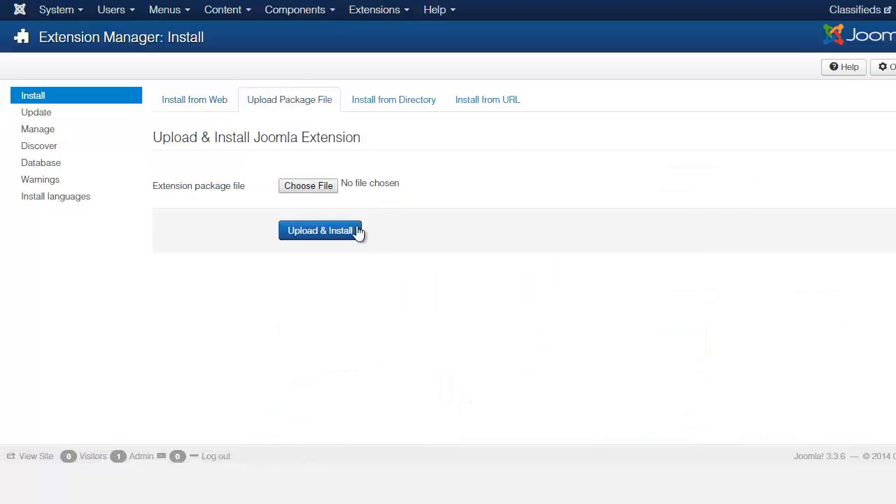
mouse_move(308, 185)
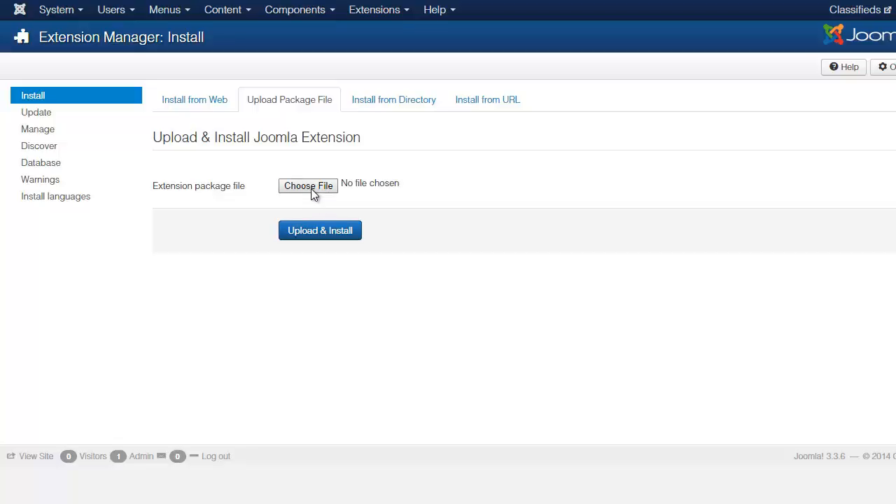
click(307, 185)
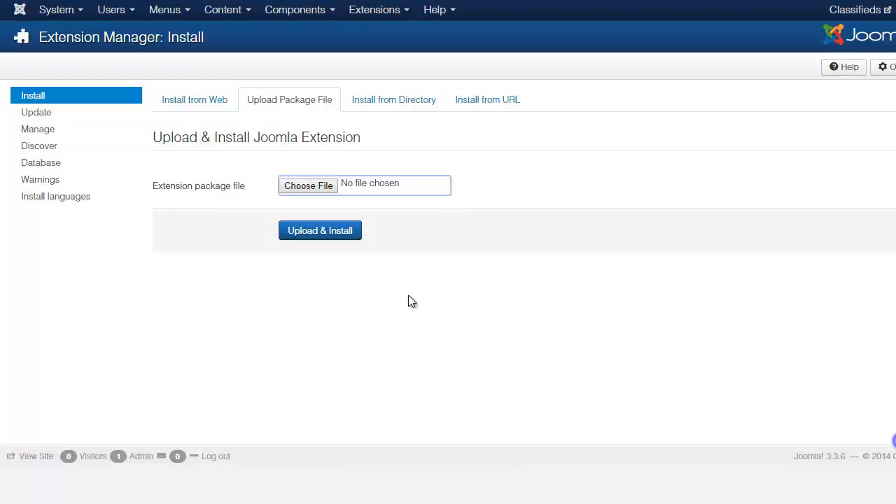
click(319, 230)
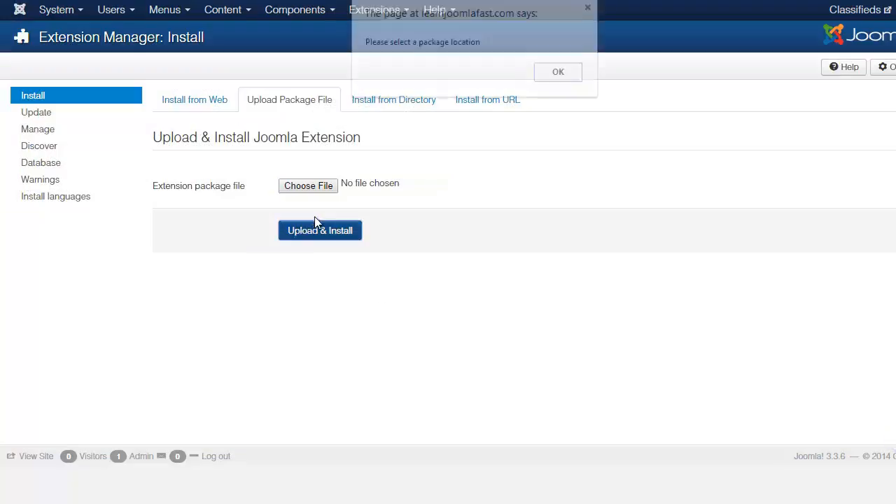
Step: Dismiss the missing-package alert and review the installed RSDirectory! plugins and modules list
click(557, 72)
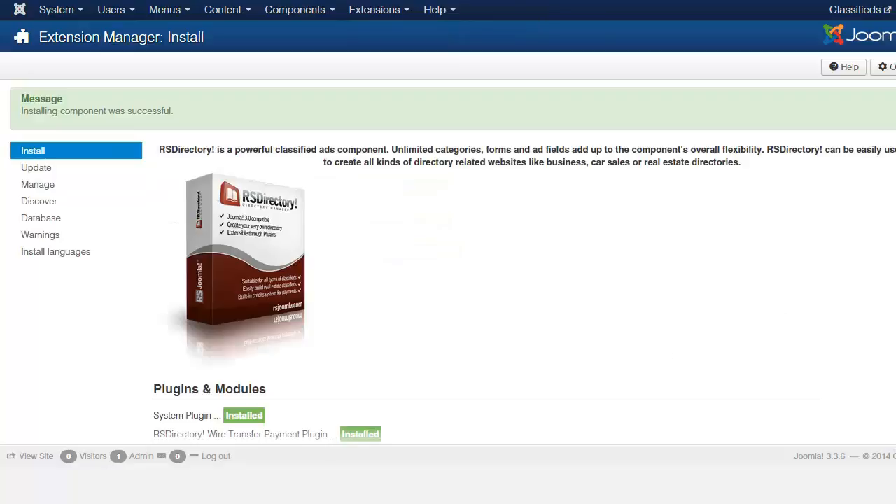
scroll(down, 3)
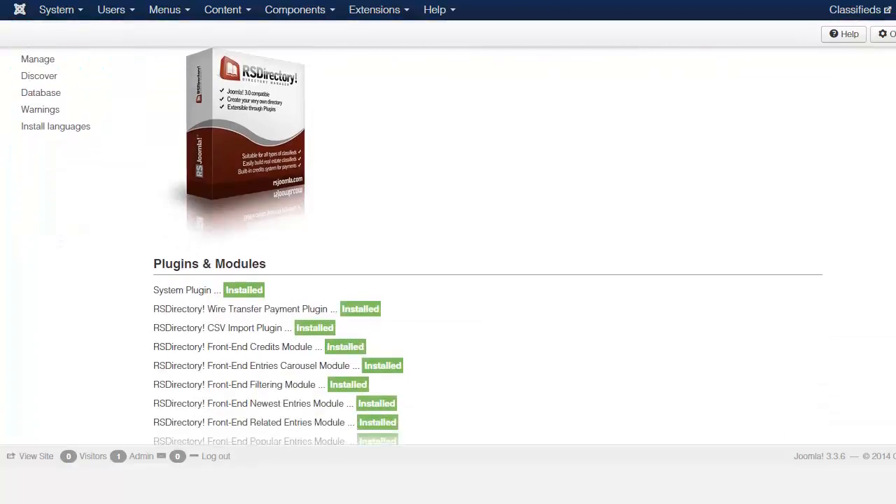
scroll(down, 3)
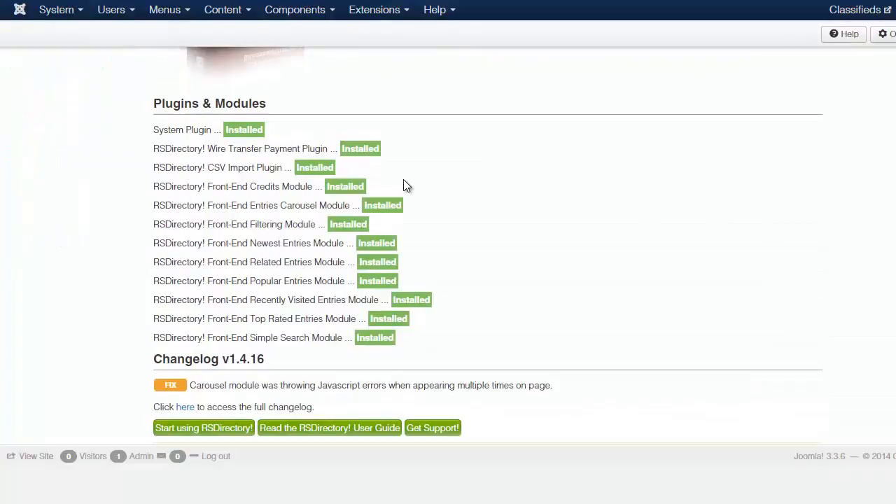
mouse_move(221, 144)
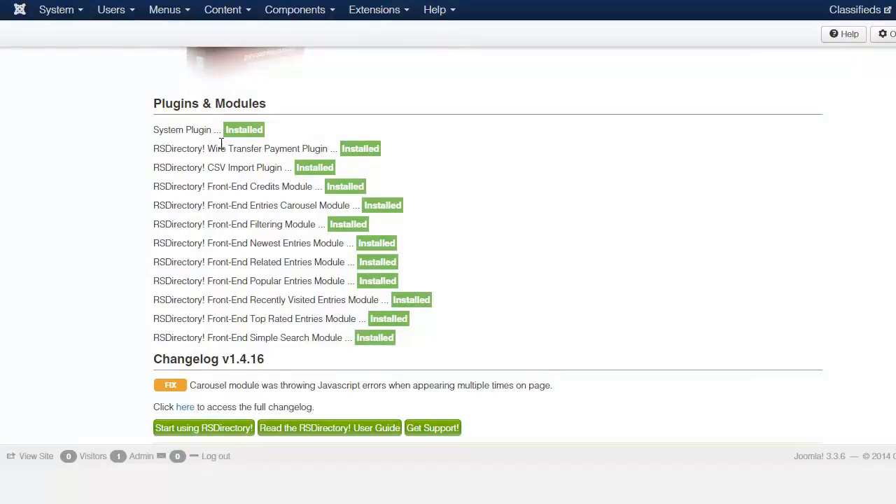
mouse_move(515, 336)
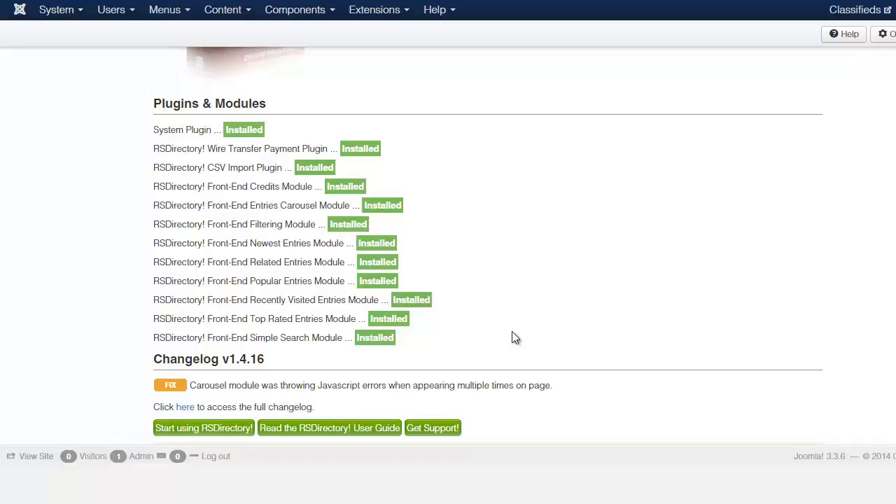
scroll(down, 3)
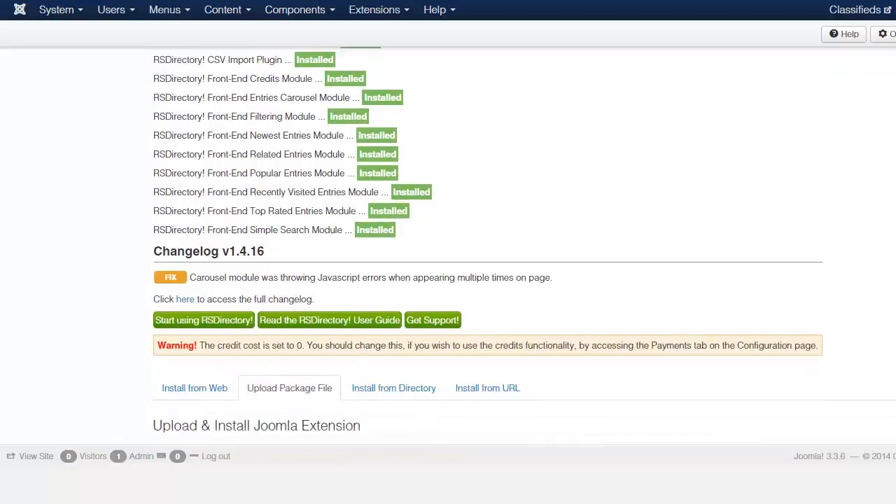
scroll(up, 3)
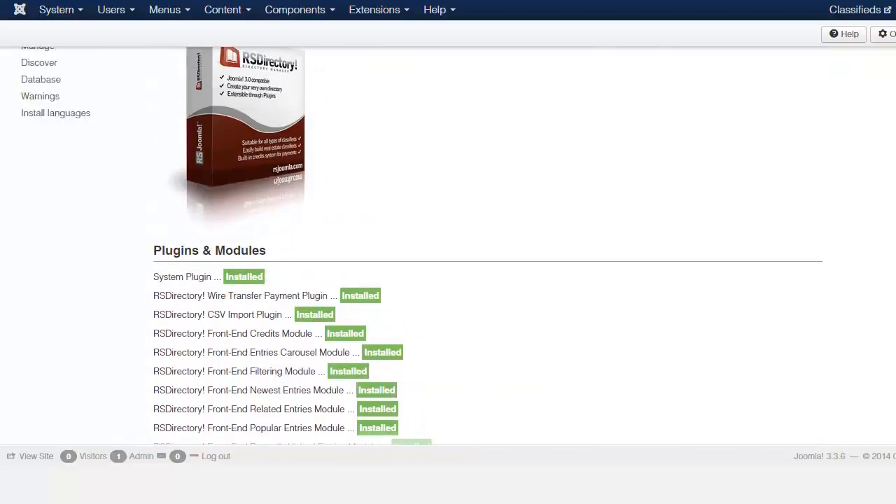
scroll(up, 3)
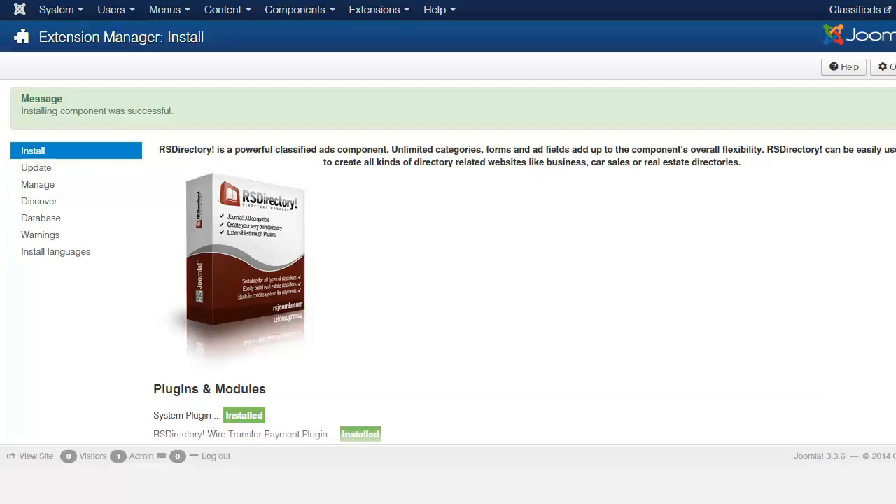
Step: Install plg_rsdirectorypaypal.zip, then choose plg_rsdirectorysearch as the next package
scroll(down, 3)
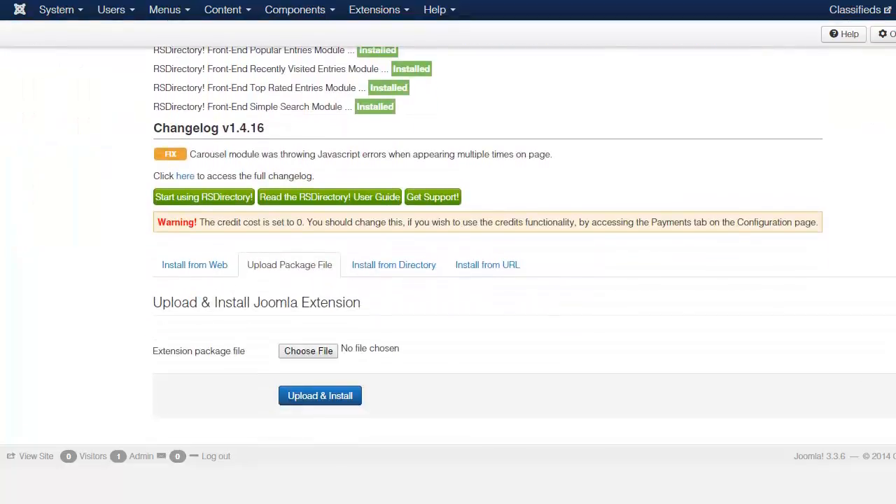
mouse_move(313, 358)
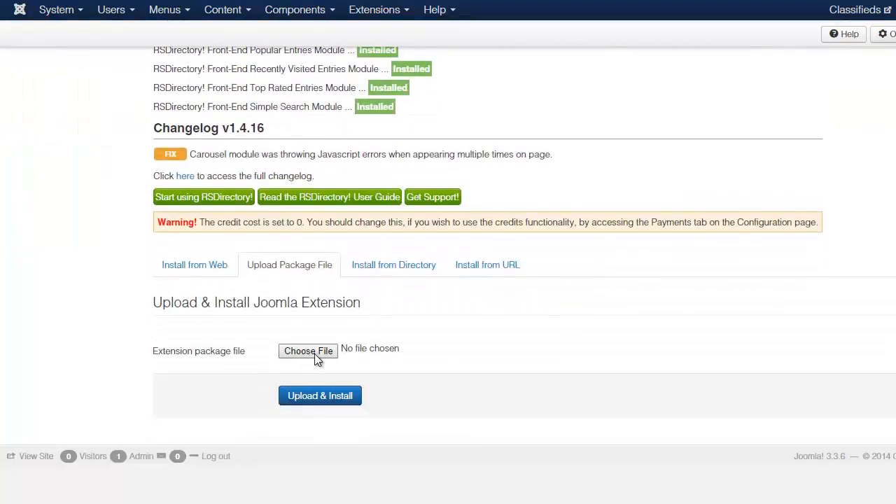
mouse_move(506, 350)
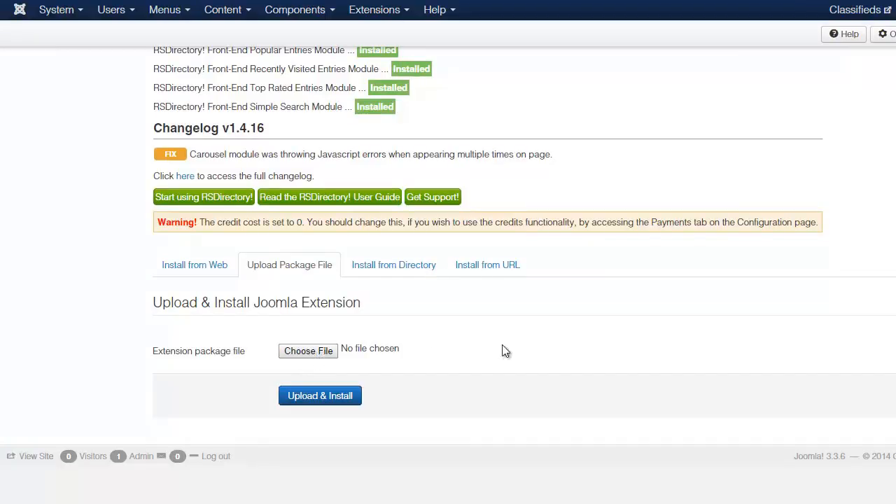
click(308, 350)
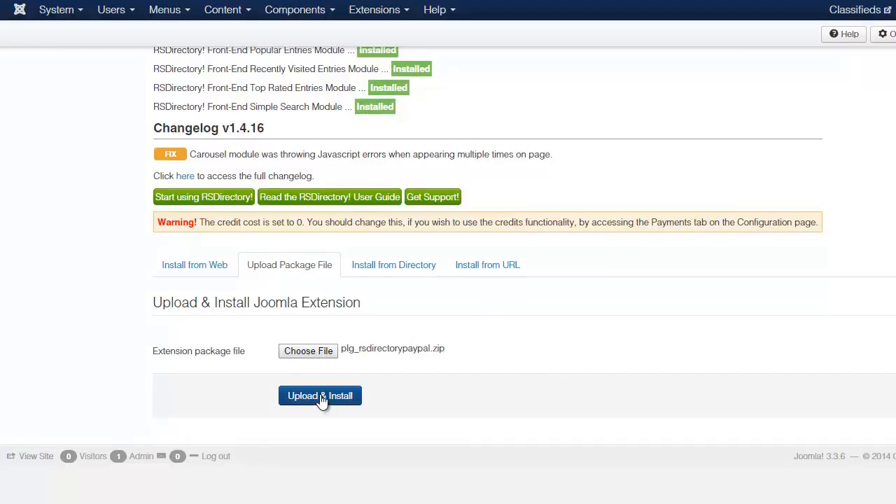
click(319, 395)
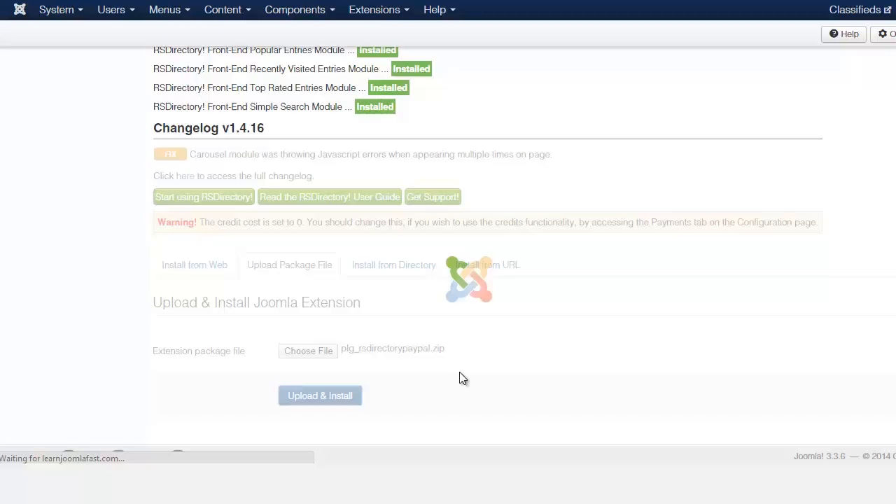
click(319, 394)
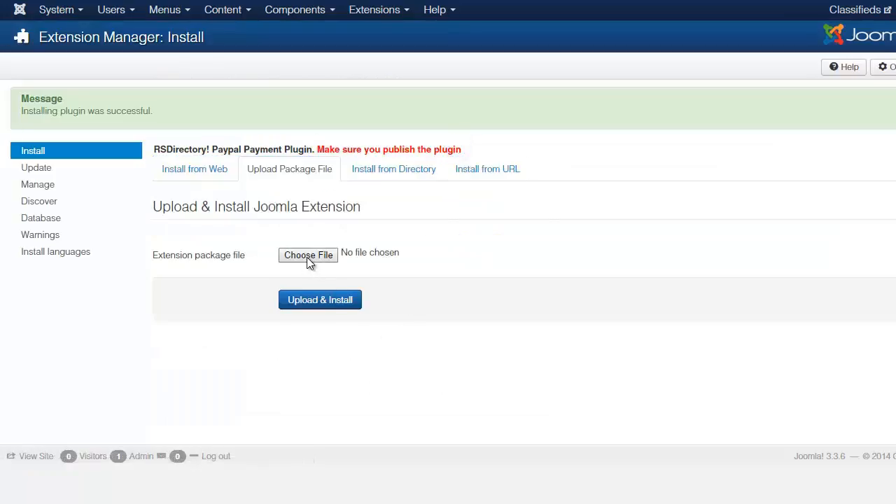
click(308, 255)
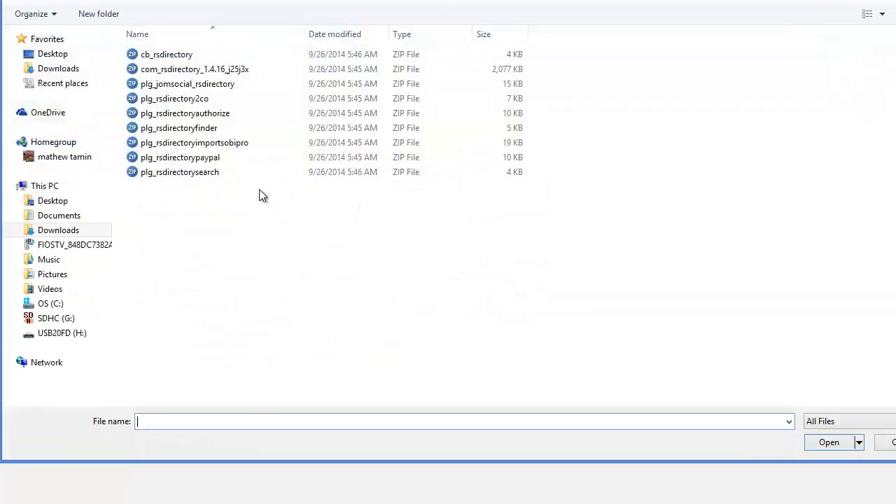
mouse_move(264, 175)
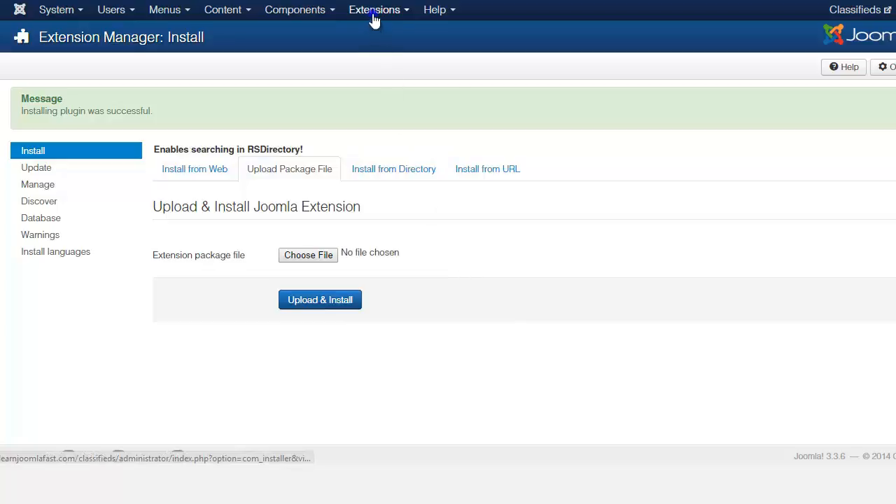
Step: In Plugin Manager, filter the plugin list with 'rs' to show only RSDirectory plugins
click(373, 9)
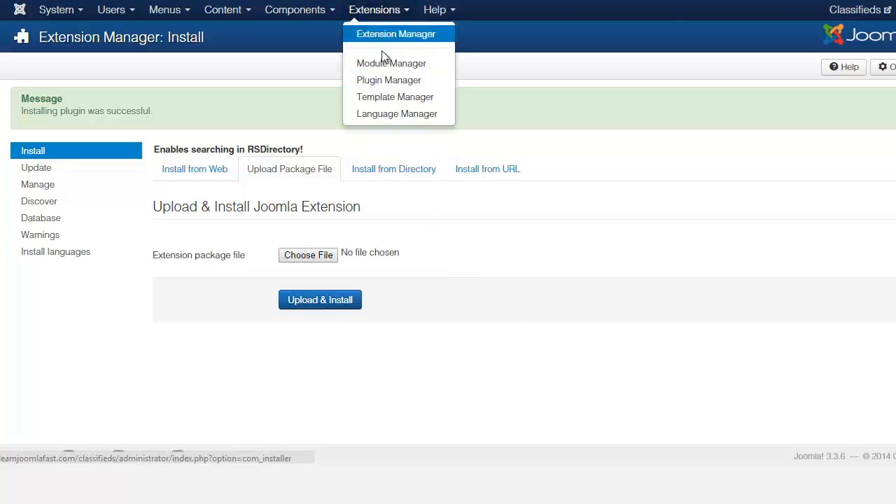
click(395, 33)
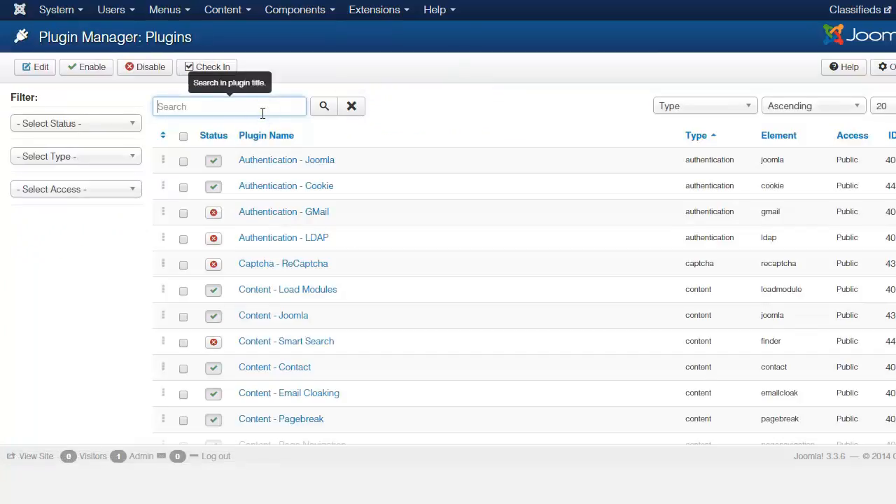
text(rs)
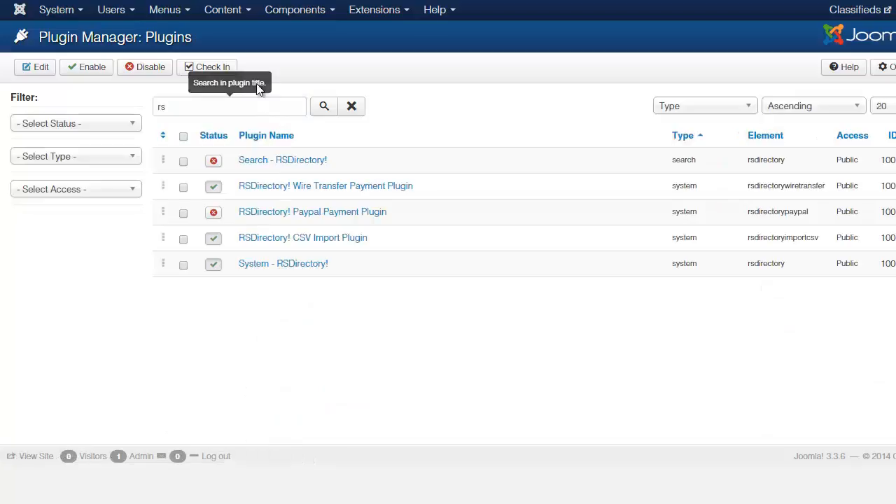
mouse_move(312, 212)
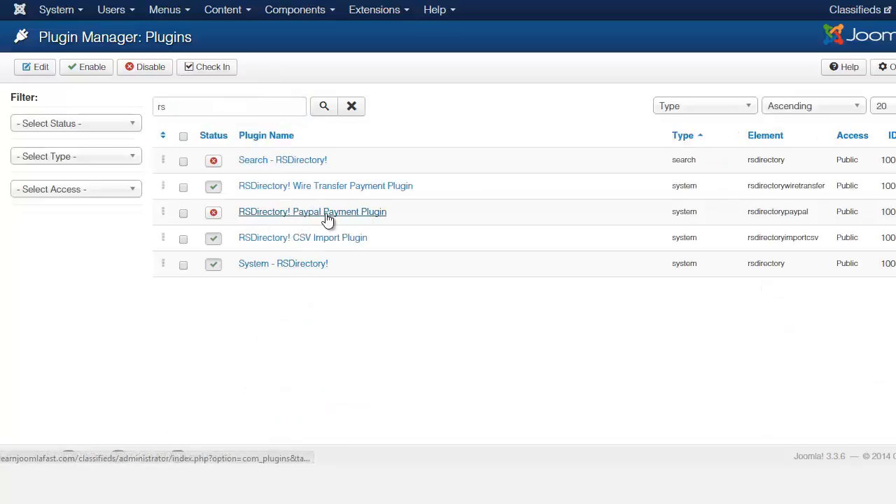
mouse_move(308, 217)
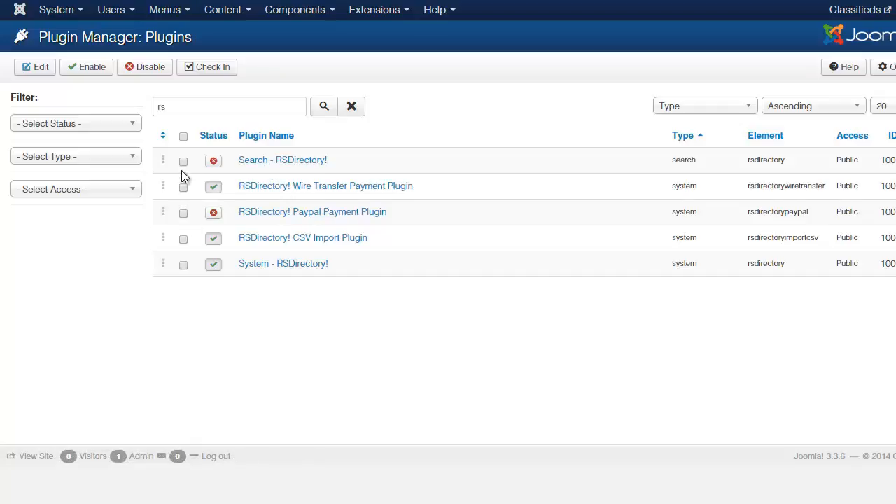
mouse_move(212, 160)
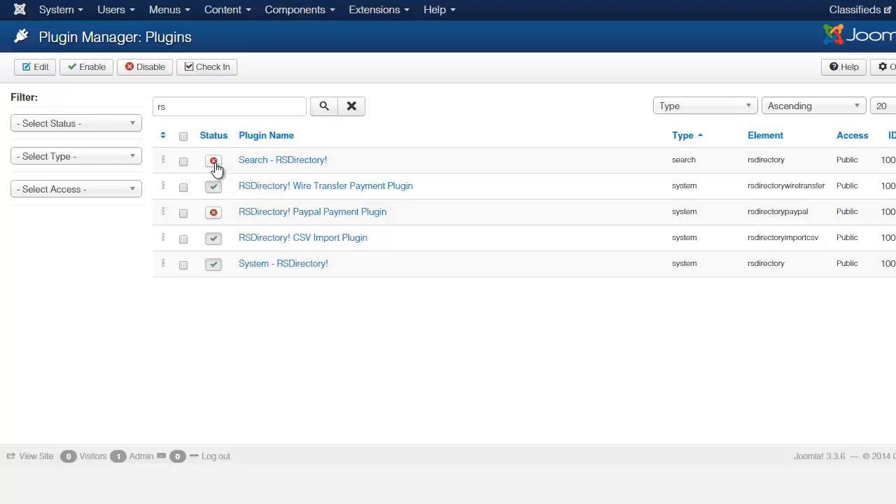
mouse_move(213, 161)
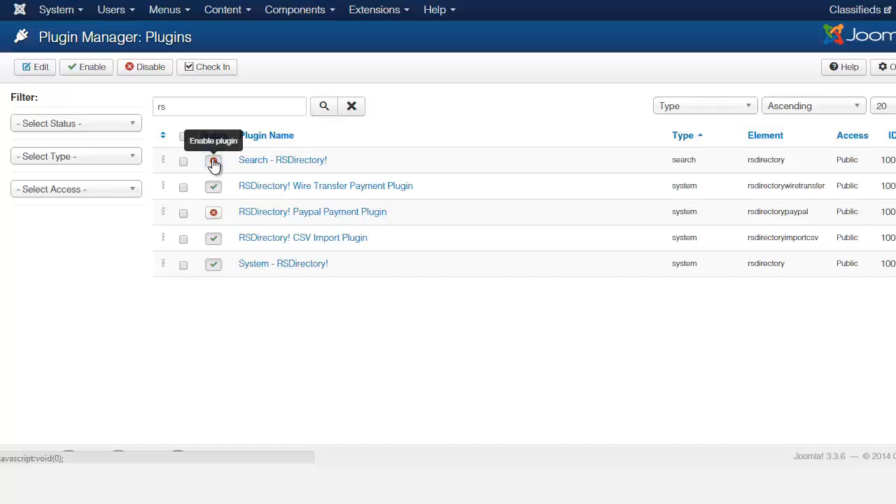
Step: Enable Search - RSDirectory! and go into the PayPal payment plugin's settings
click(213, 160)
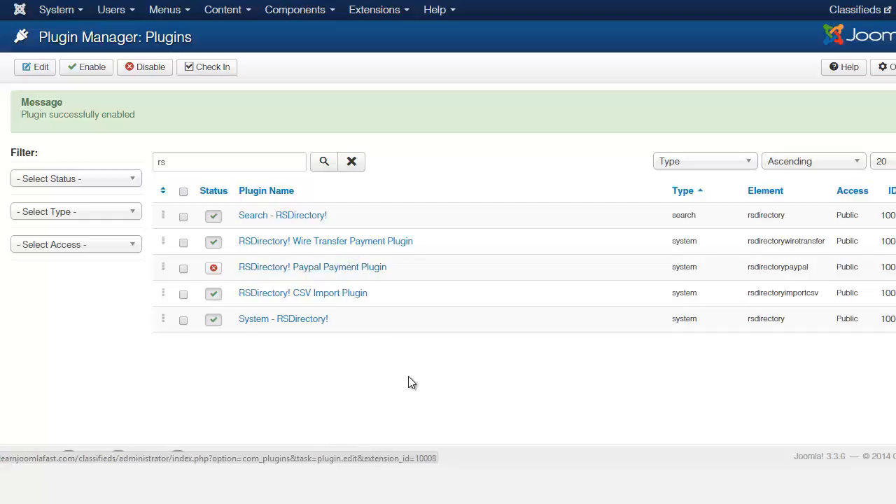
click(312, 266)
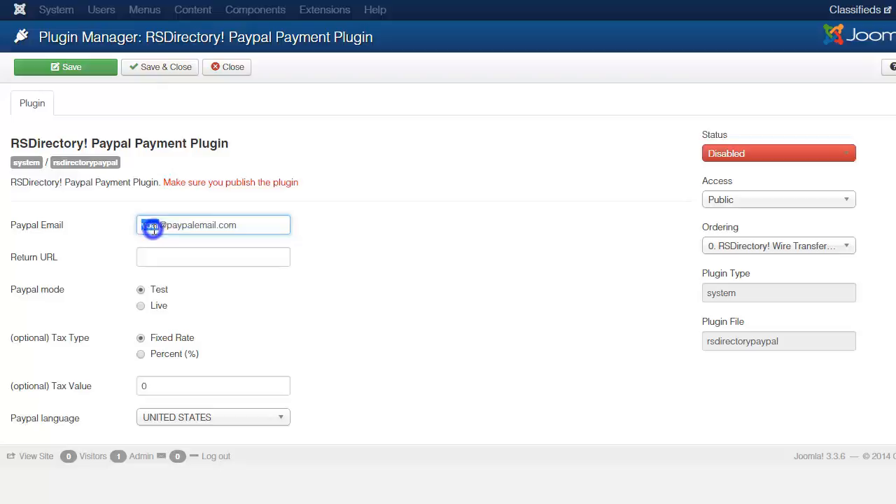
double_click(151, 224)
text(sales)
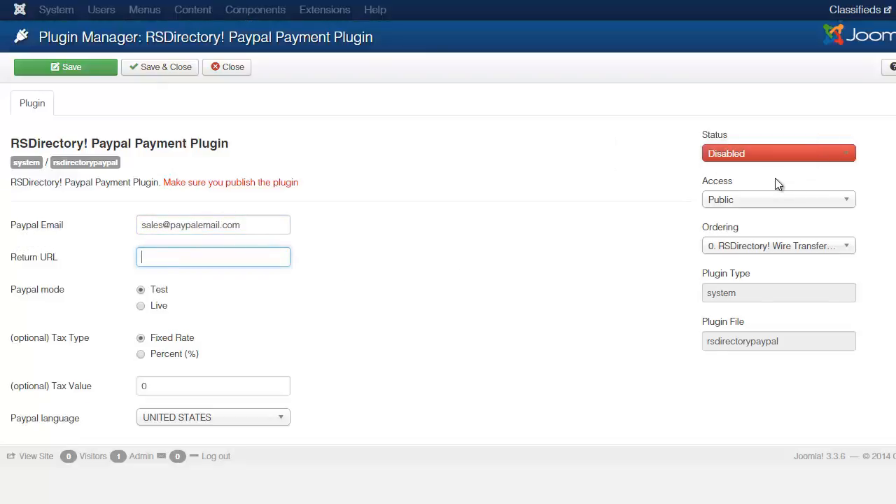
click(778, 153)
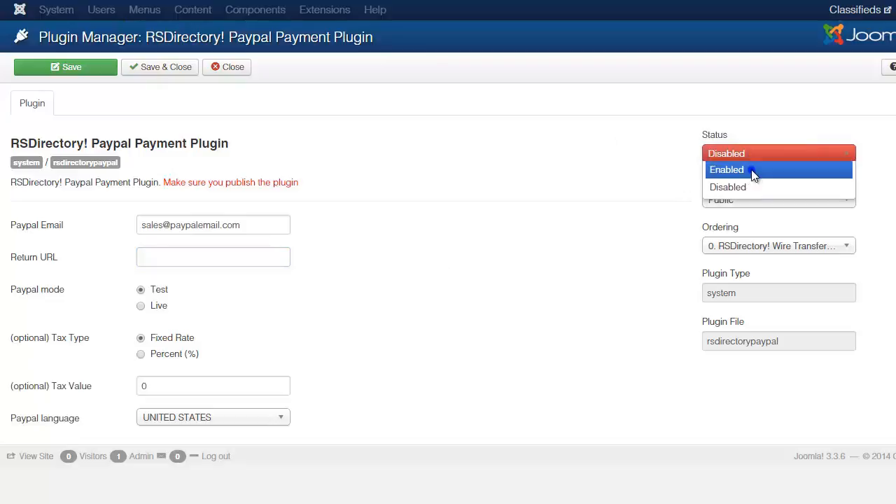
click(725, 169)
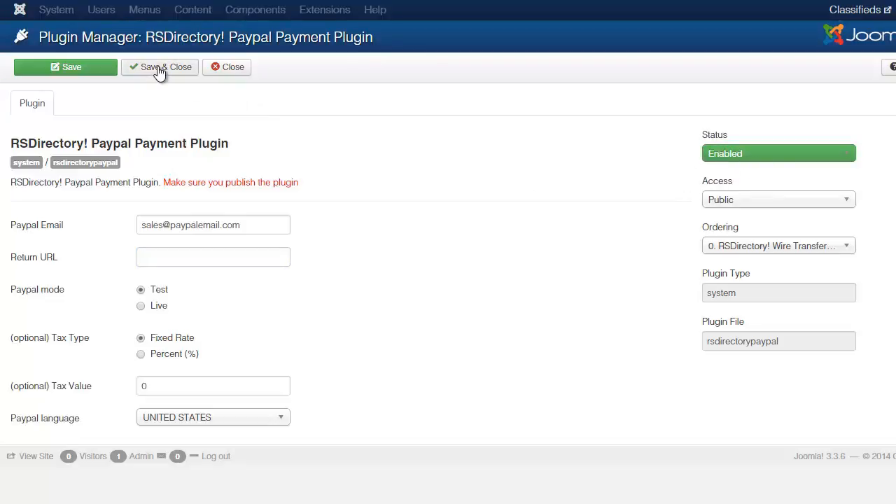
click(160, 67)
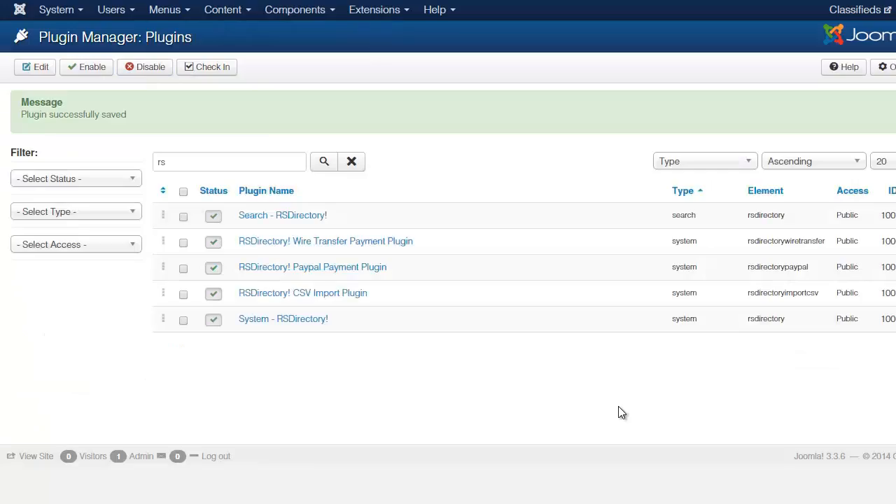